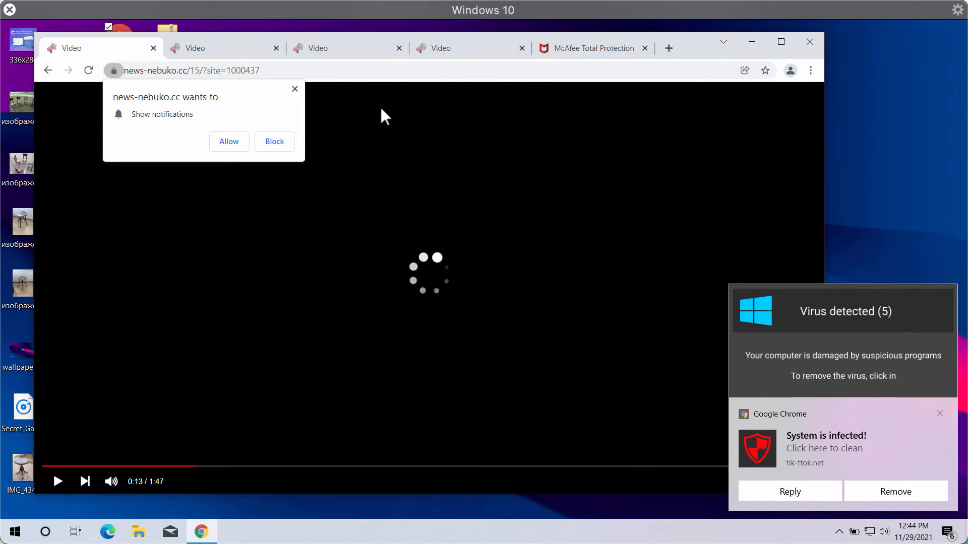
mouse_move(210, 153)
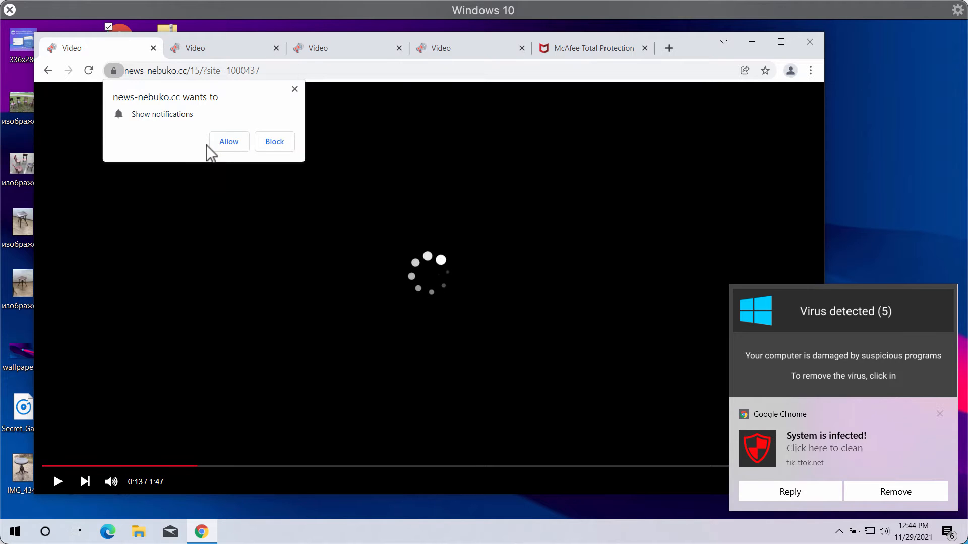
mouse_move(698, 62)
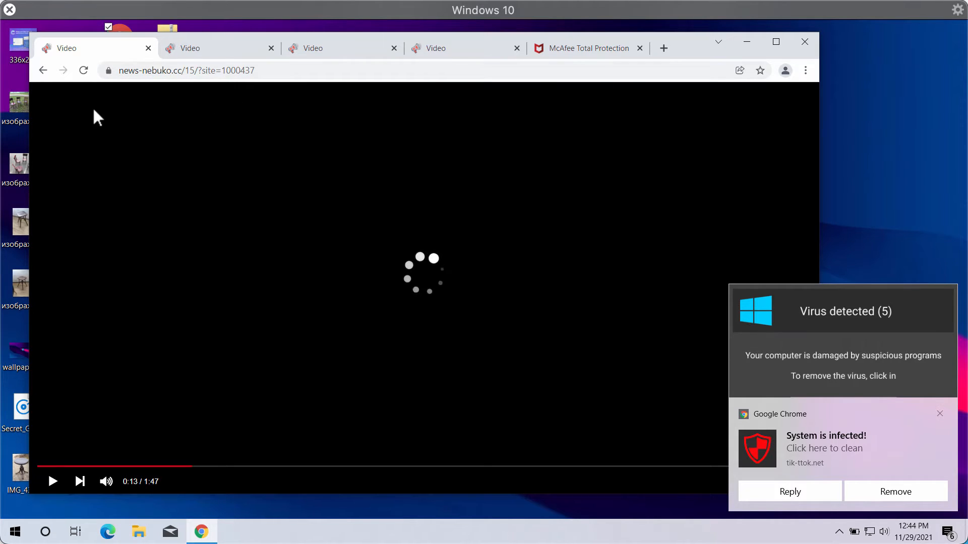
mouse_move(293, 176)
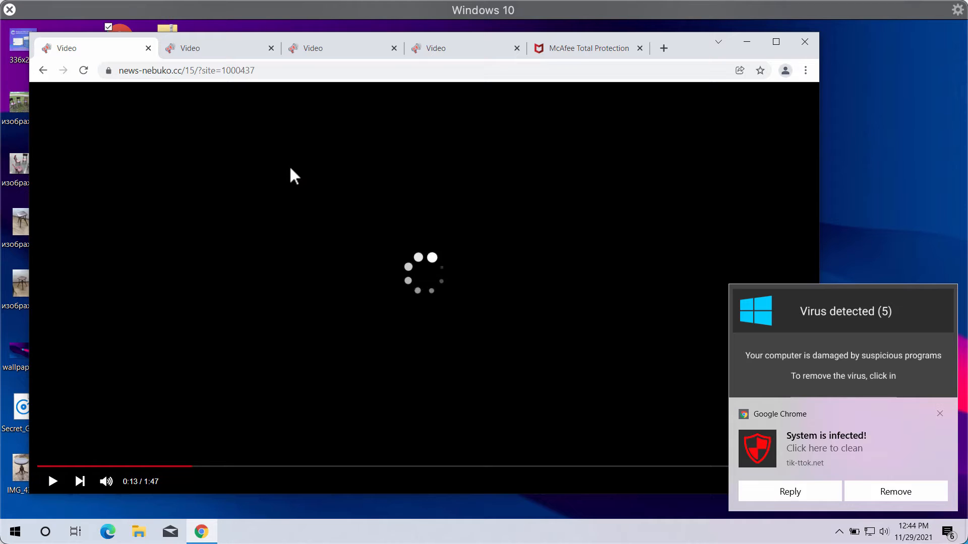
mouse_move(192, 172)
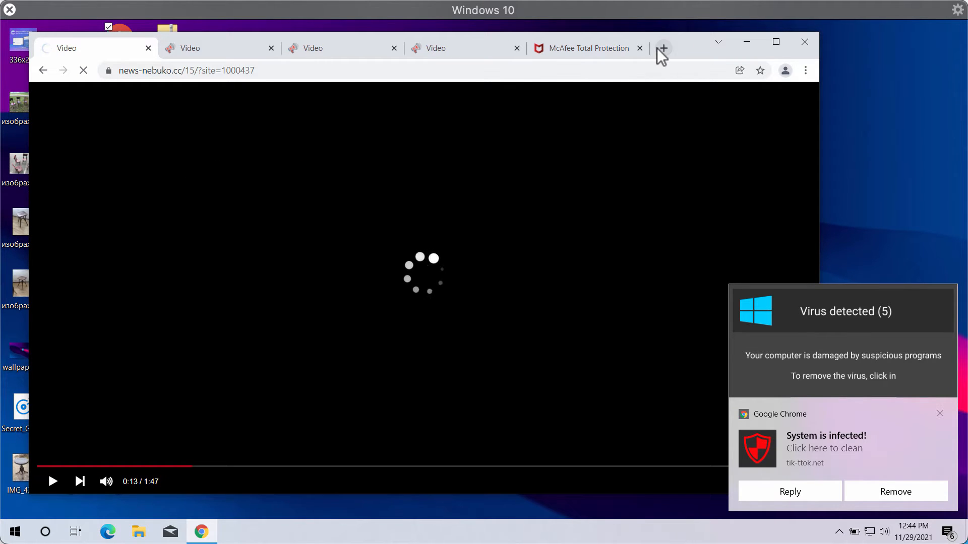
Start a fresh tab on the Google start page, briefly revisiting play-vids.com before returning
left_click(663, 48)
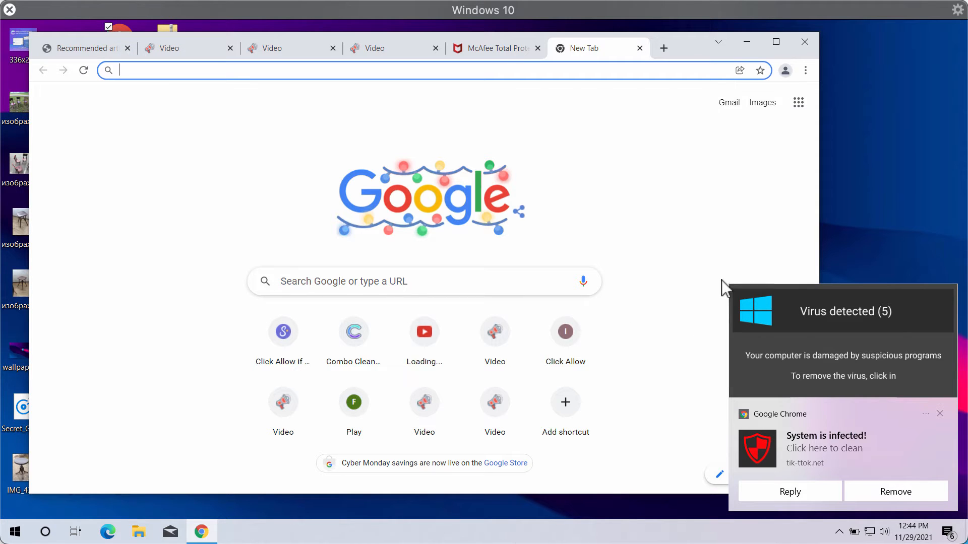
left_click(81, 49)
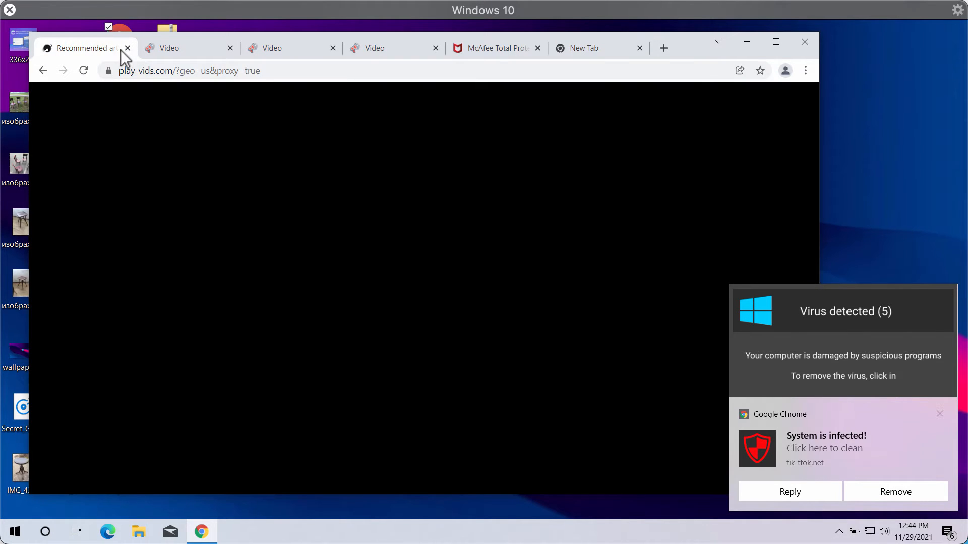
left_click(583, 48)
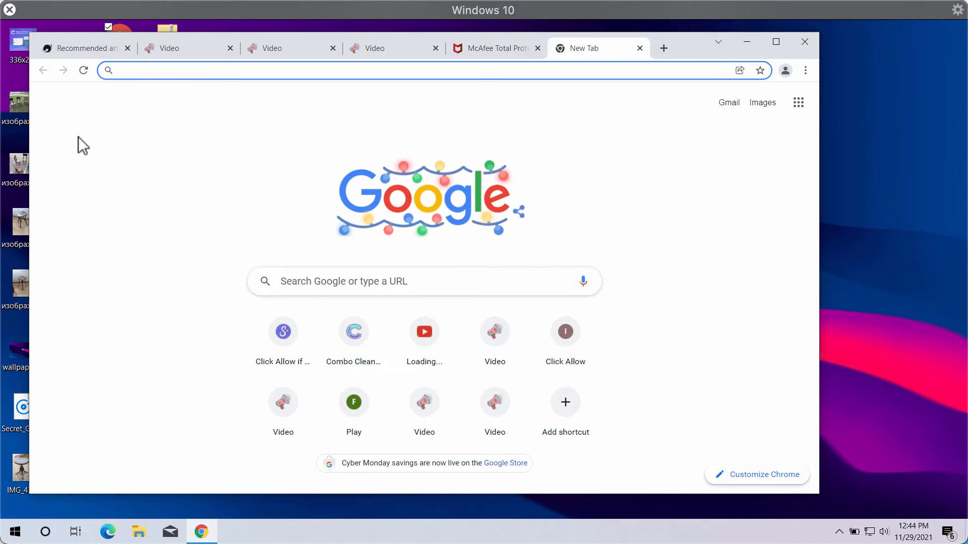
left_click(425, 70)
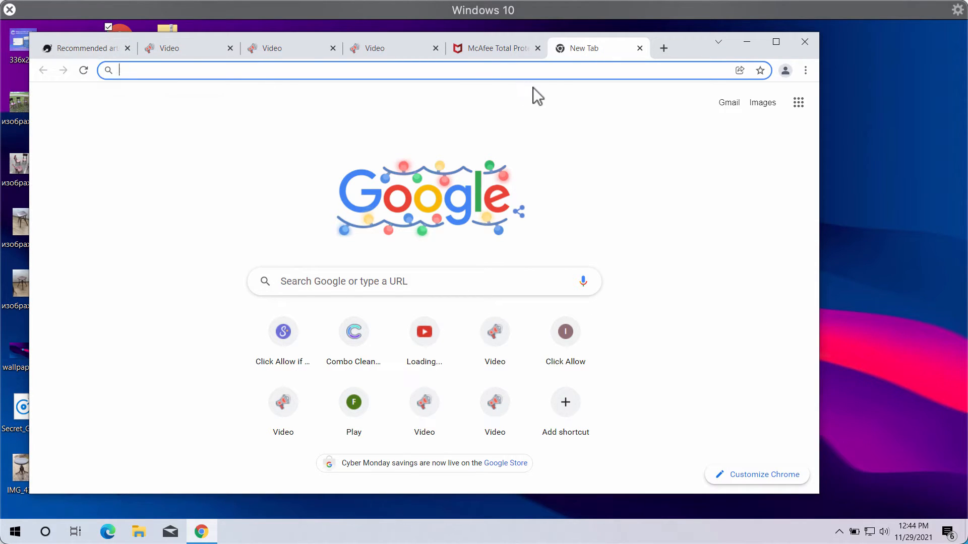
mouse_move(706, 92)
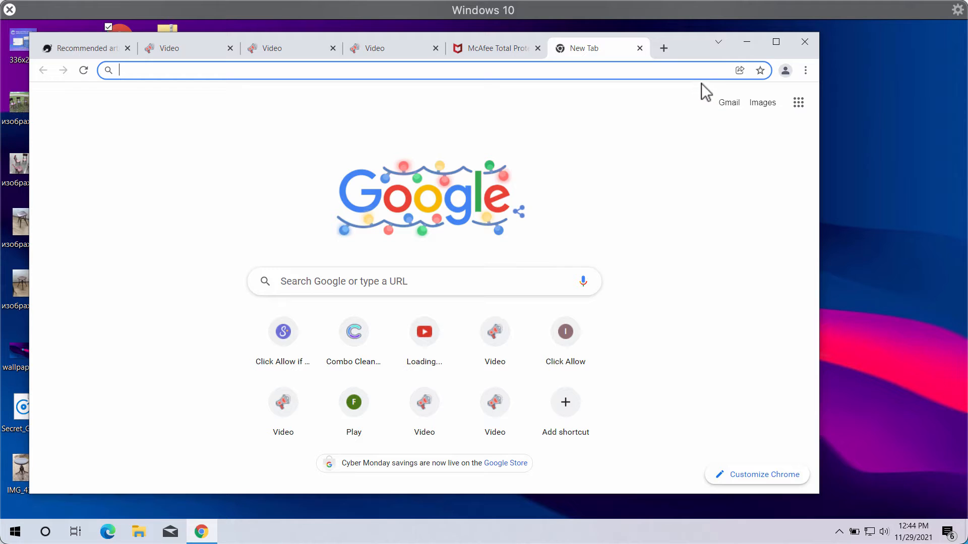
mouse_move(701, 112)
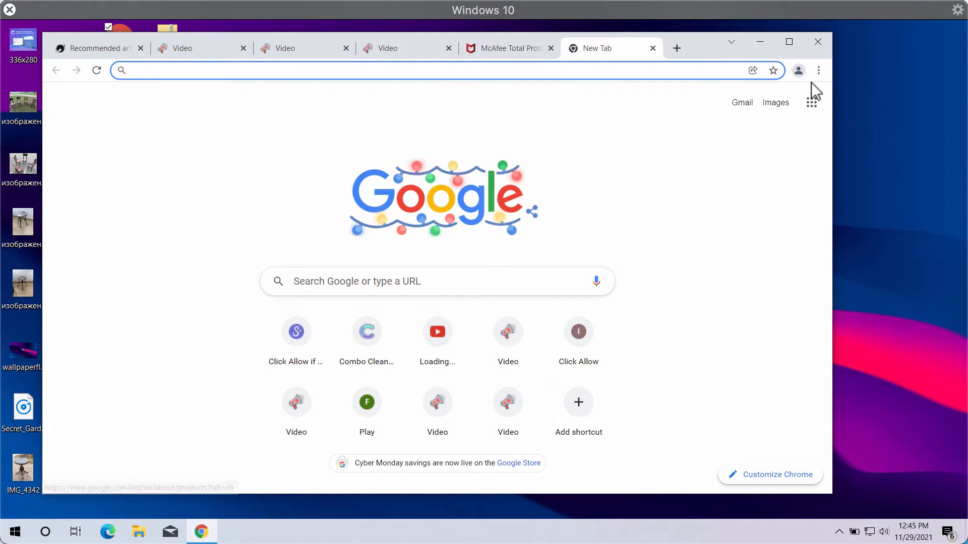
mouse_move(820, 73)
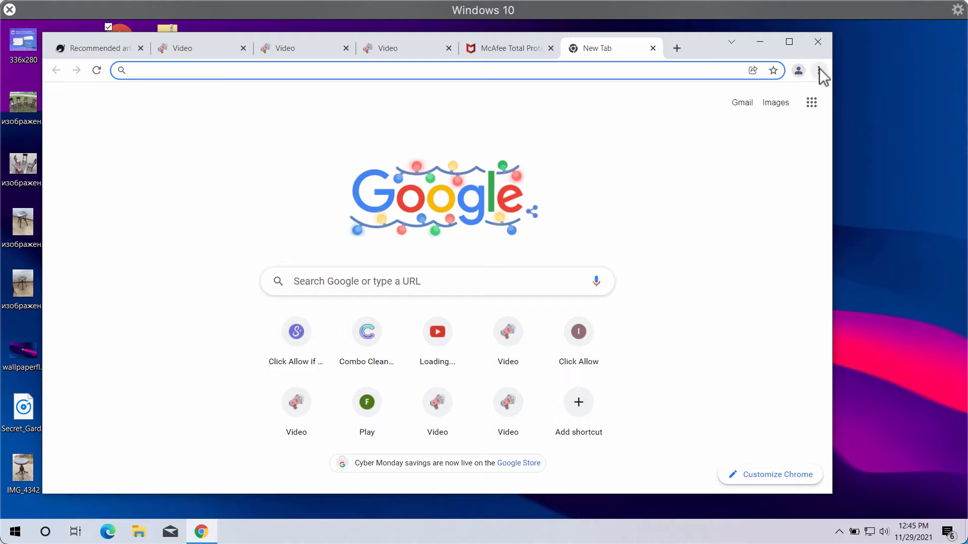
Reach Chrome's Privacy and security settings from the three-dot menu
left_click(818, 70)
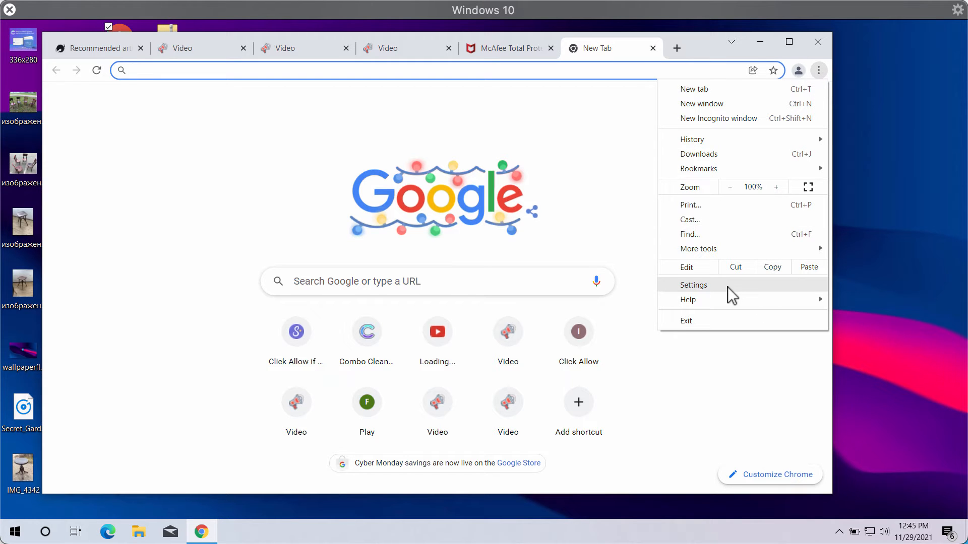
left_click(694, 284)
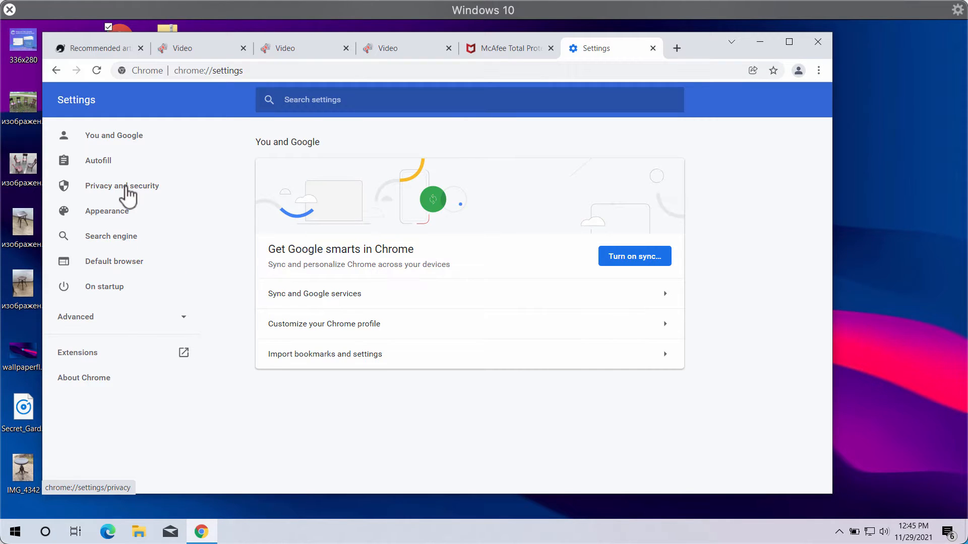
left_click(122, 186)
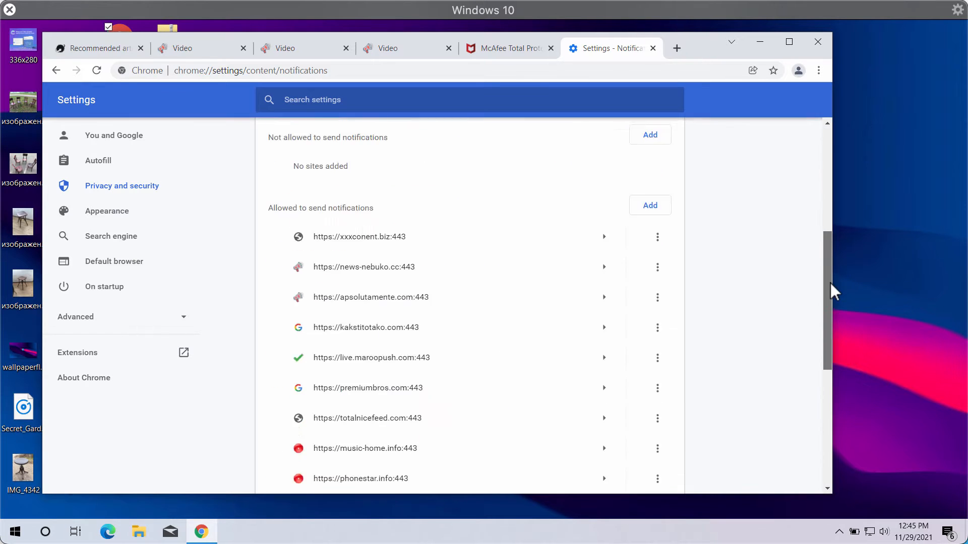
Scroll through the allowed-notifications list to its end, exposing the dubious sites, then focus the address bar
scroll("down", 3)
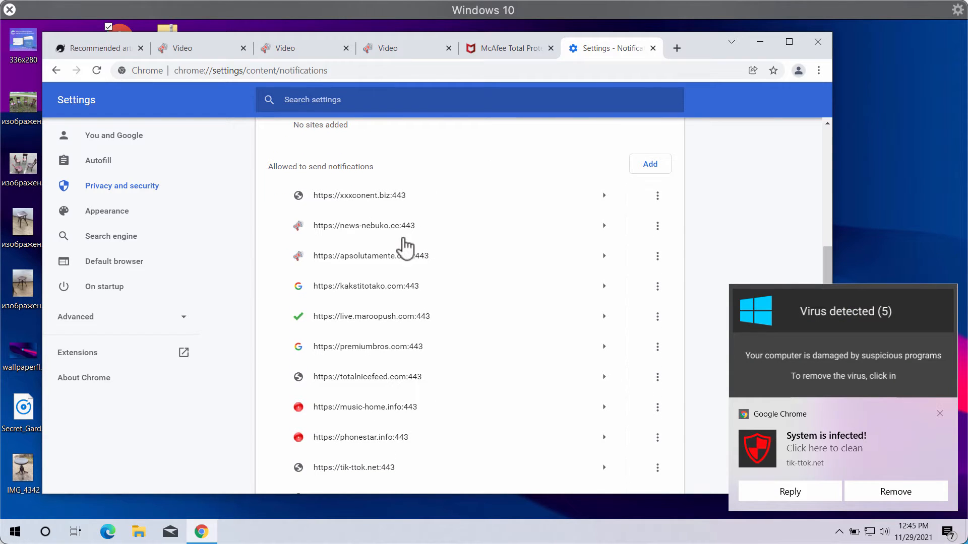
mouse_move(657, 226)
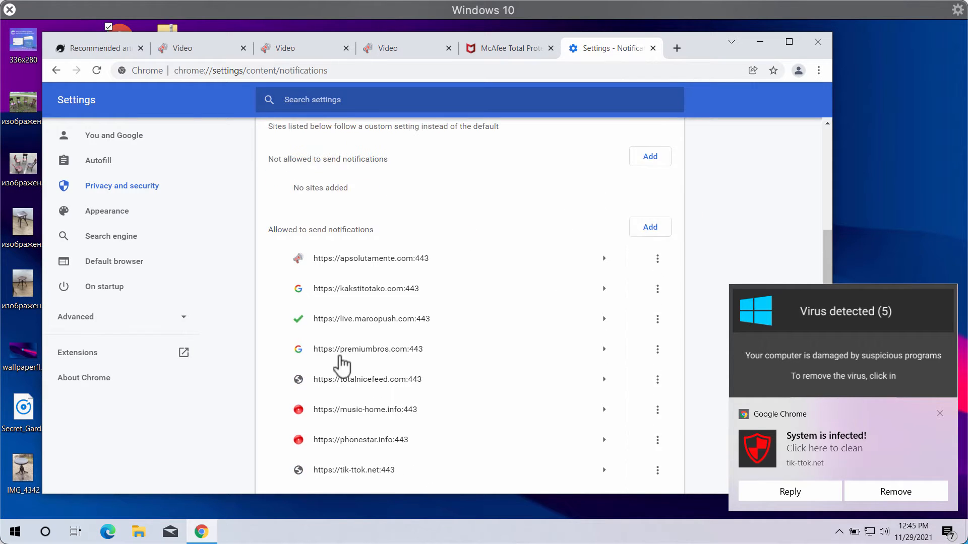
scroll("down", 3)
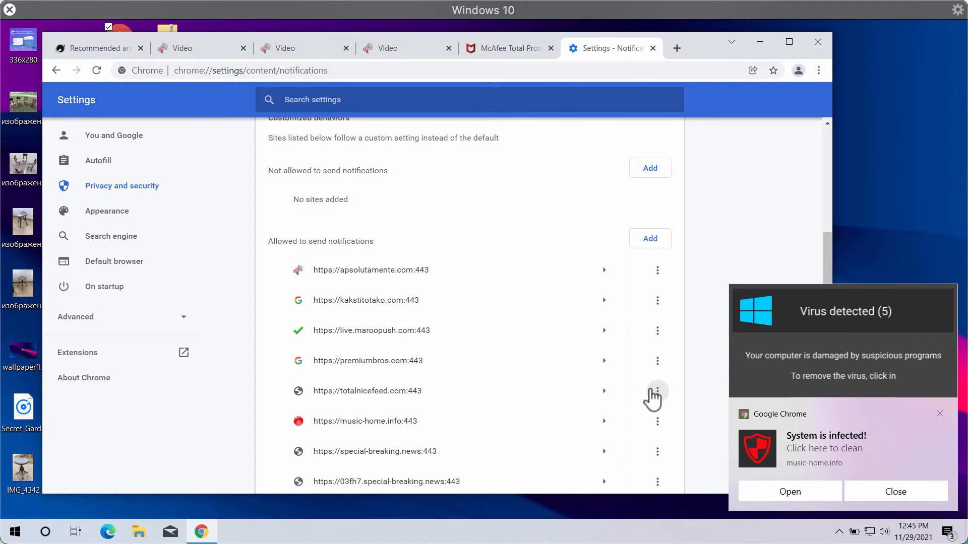
scroll("down", 3)
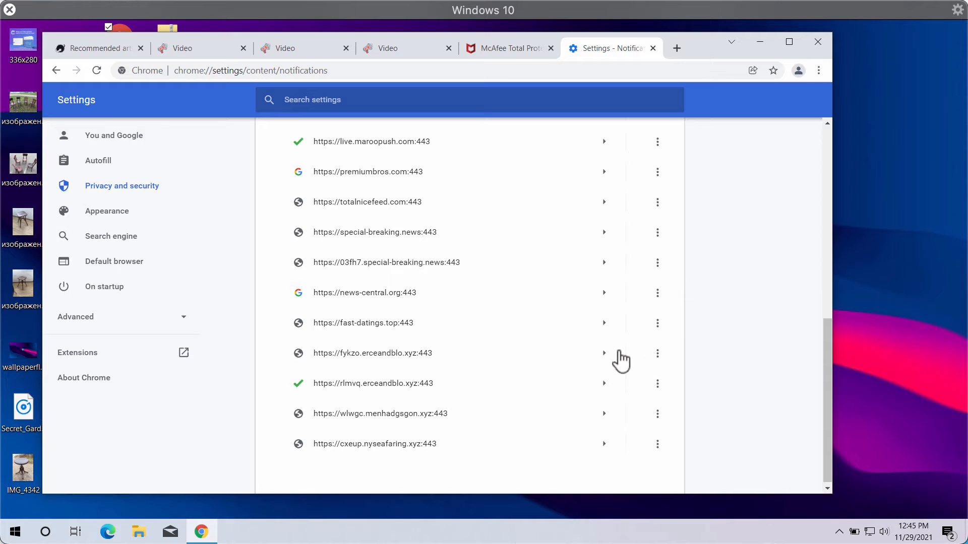
left_click(435, 69)
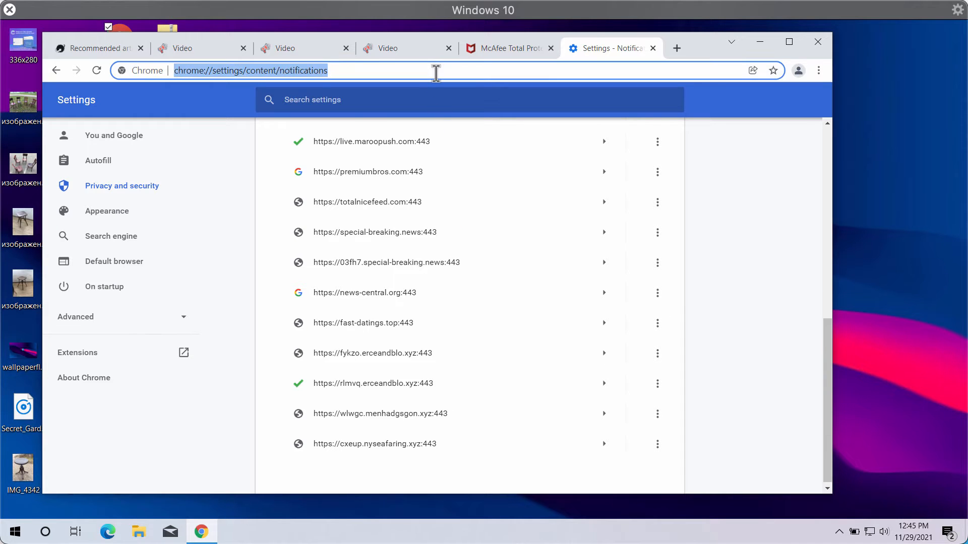
Go to combocleaner.com to reach the Combo Cleaner dashboard
type("combocleaner.com")
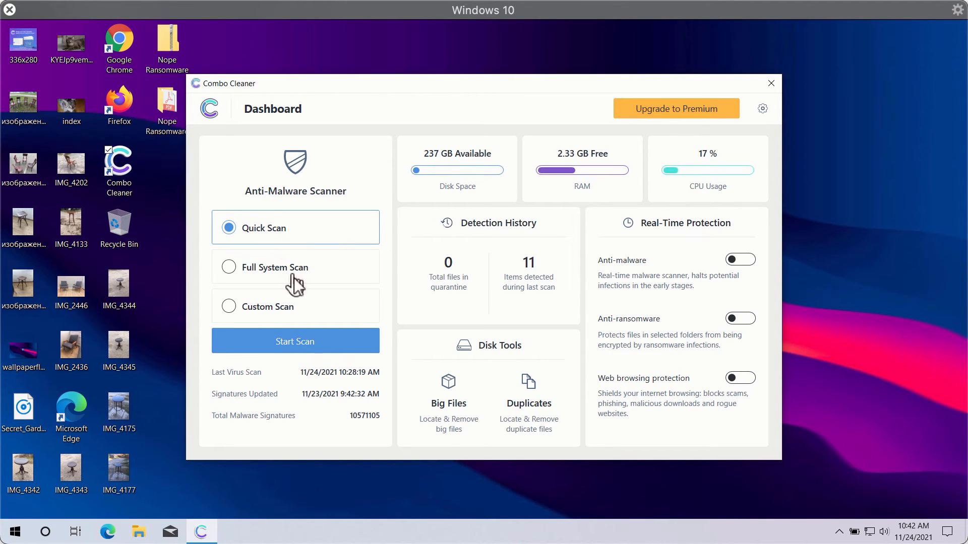
mouse_move(303, 320)
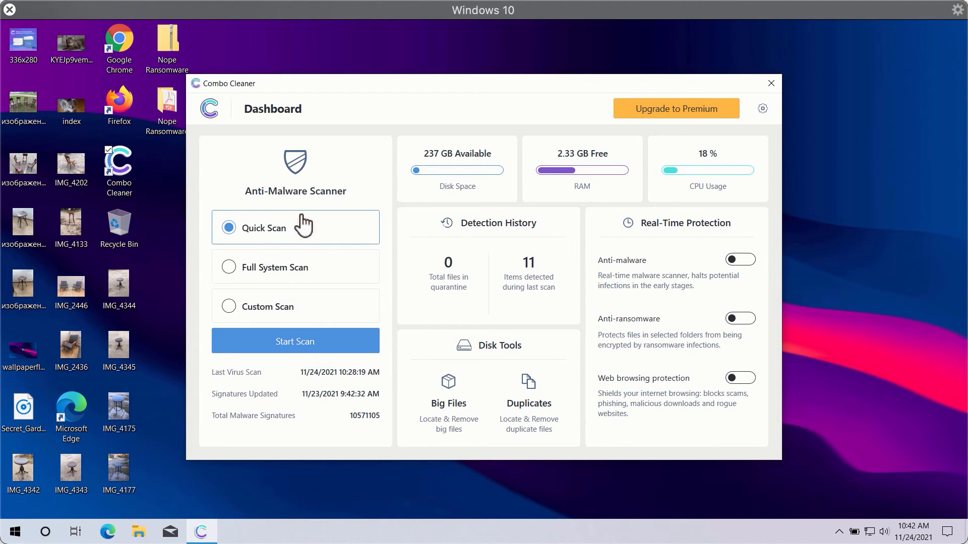
mouse_move(486, 105)
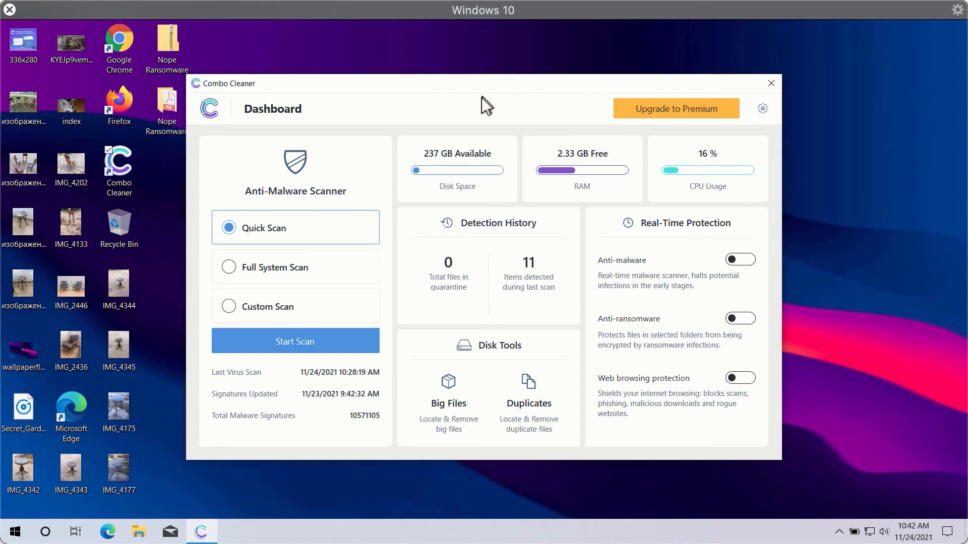
mouse_move(708, 117)
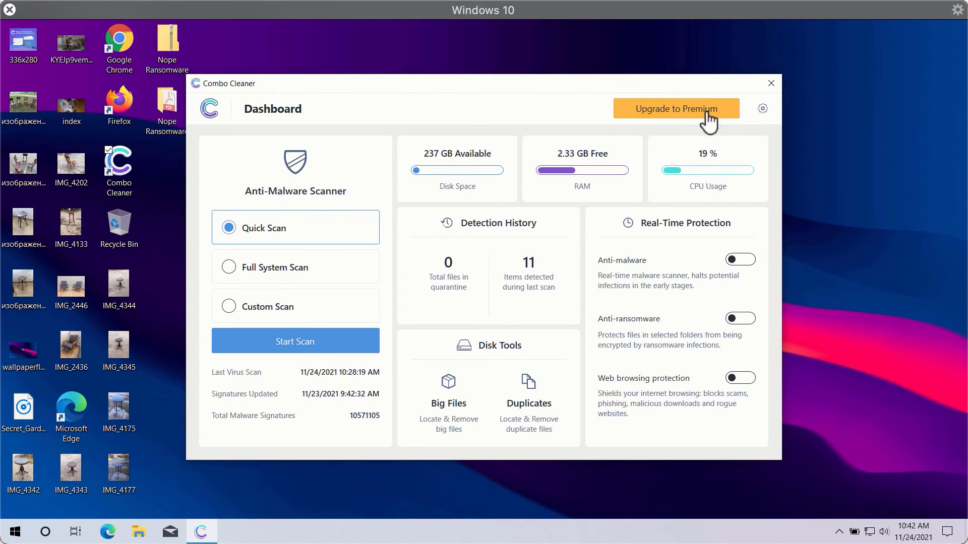
mouse_move(308, 285)
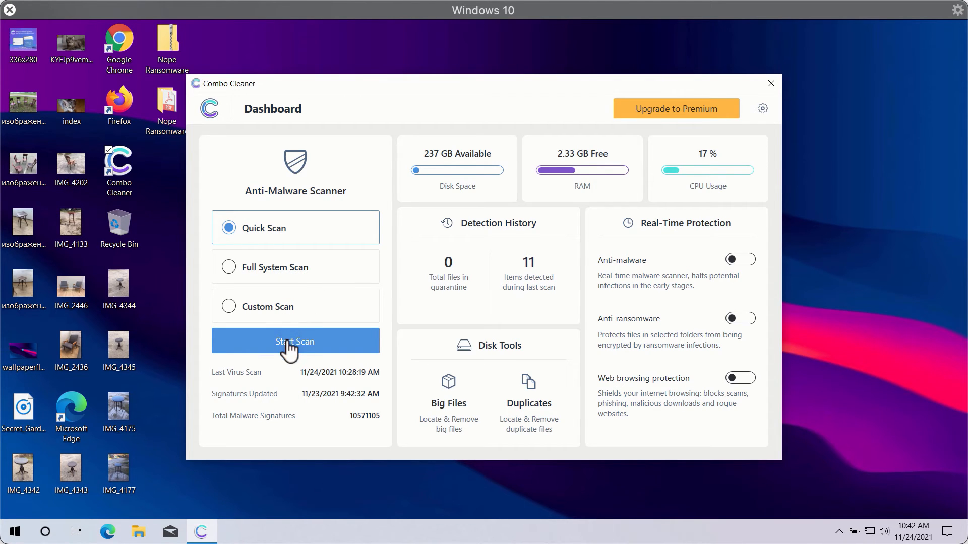
Start the Combo Cleaner quick anti-malware scan
left_click(296, 342)
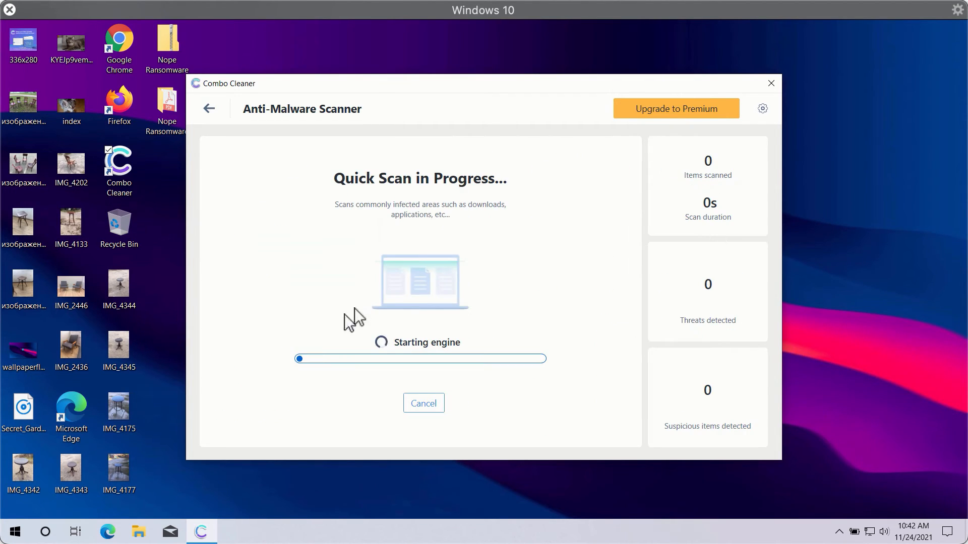
mouse_move(311, 153)
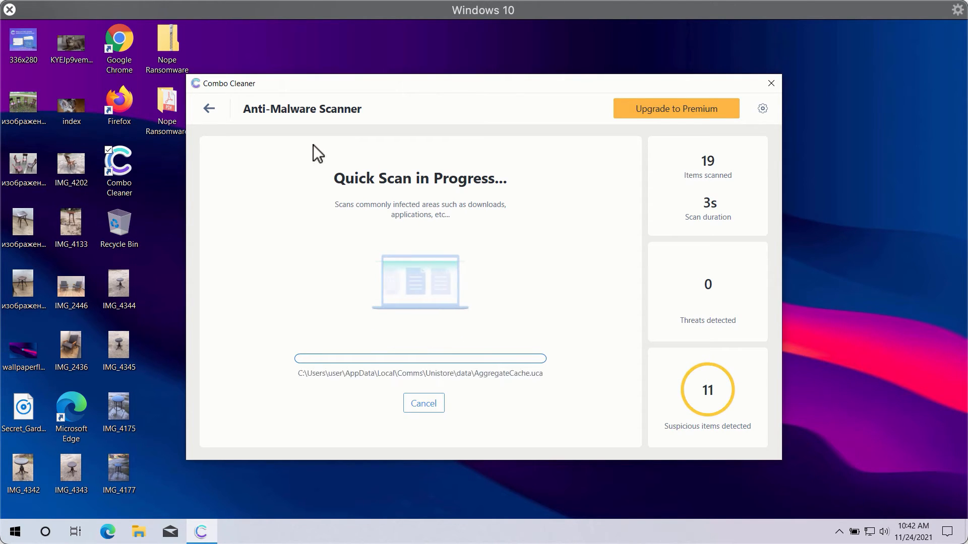
mouse_move(369, 99)
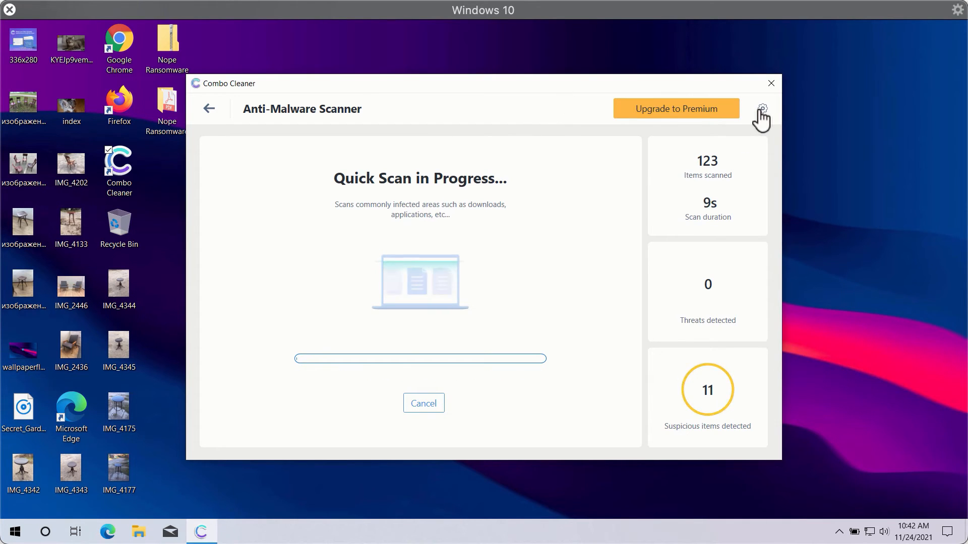
Browse the scanner settings: Anti-Ransomware, Scheduled Scan and back to General
left_click(762, 109)
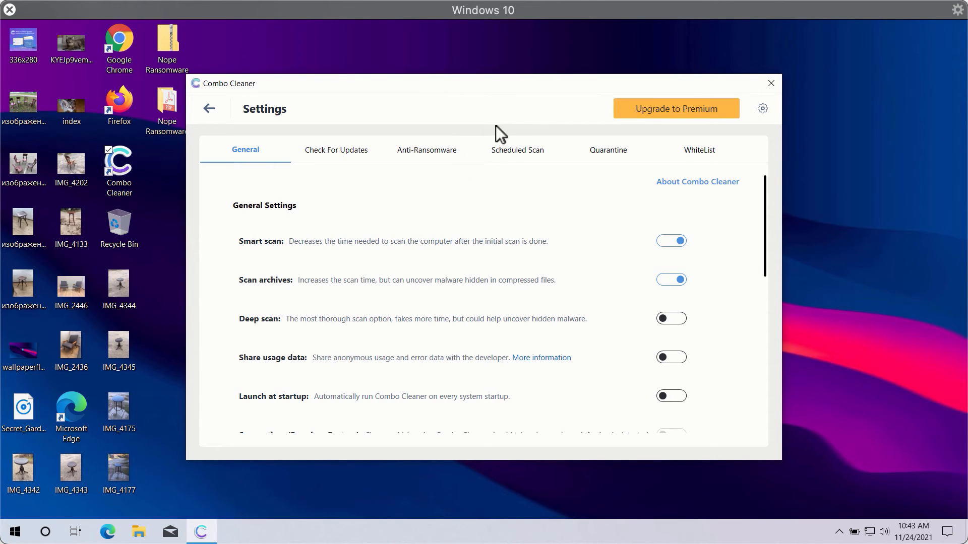
mouse_move(434, 171)
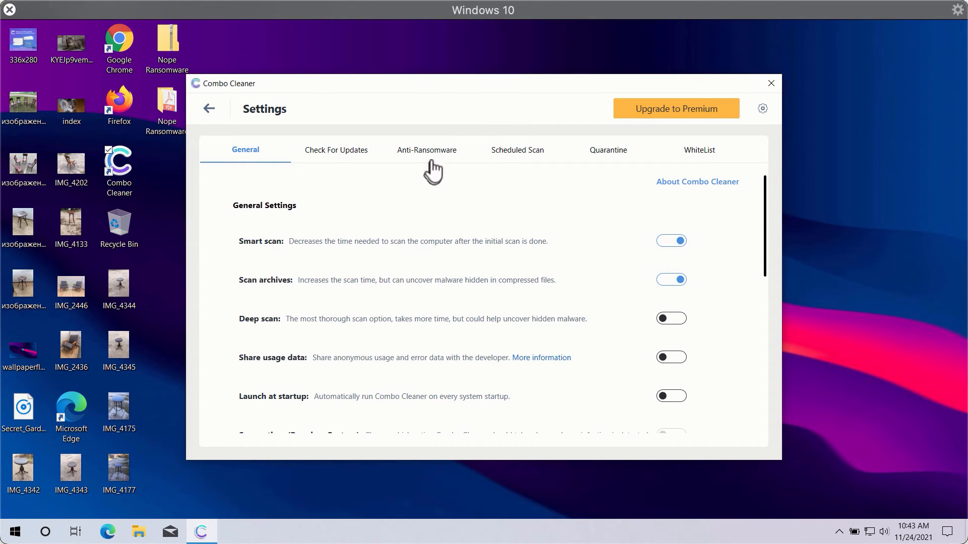
left_click(426, 149)
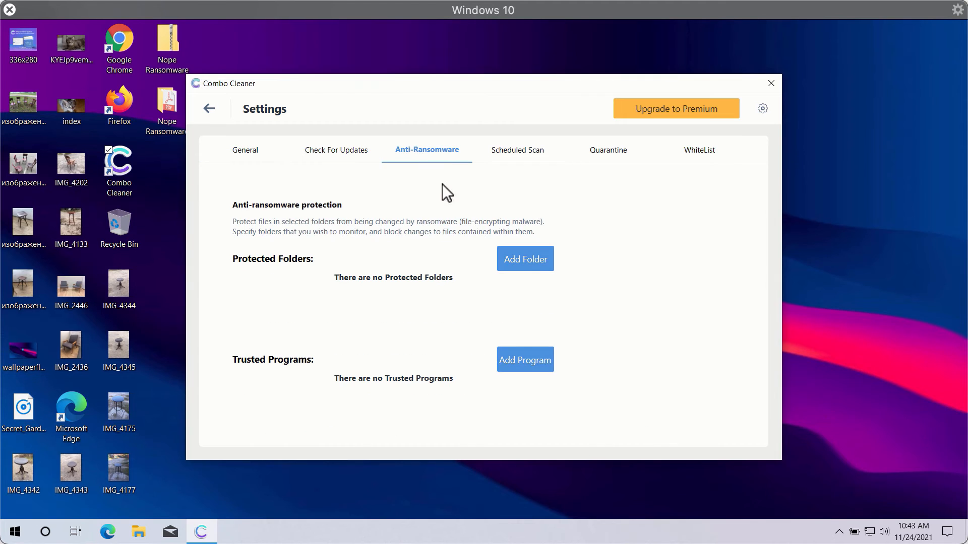
mouse_move(499, 189)
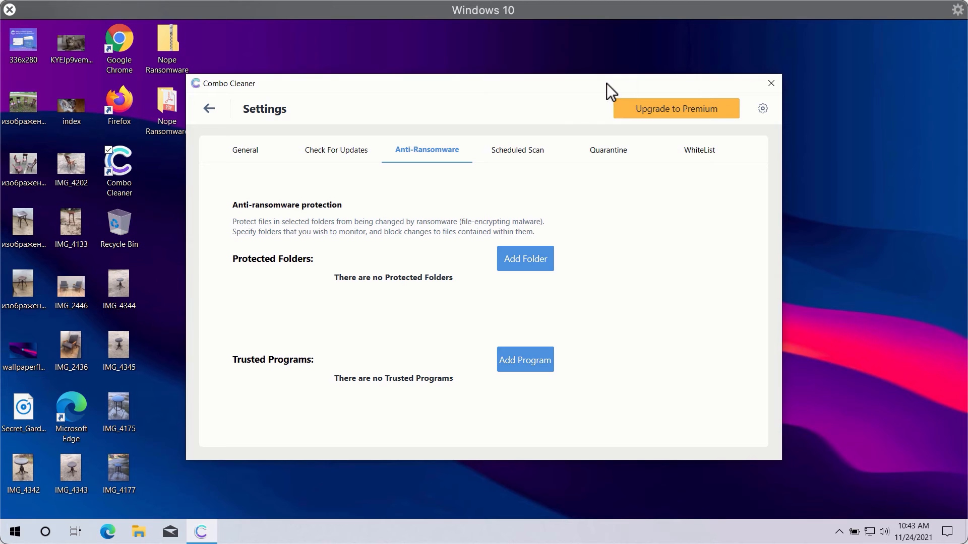
mouse_move(604, 141)
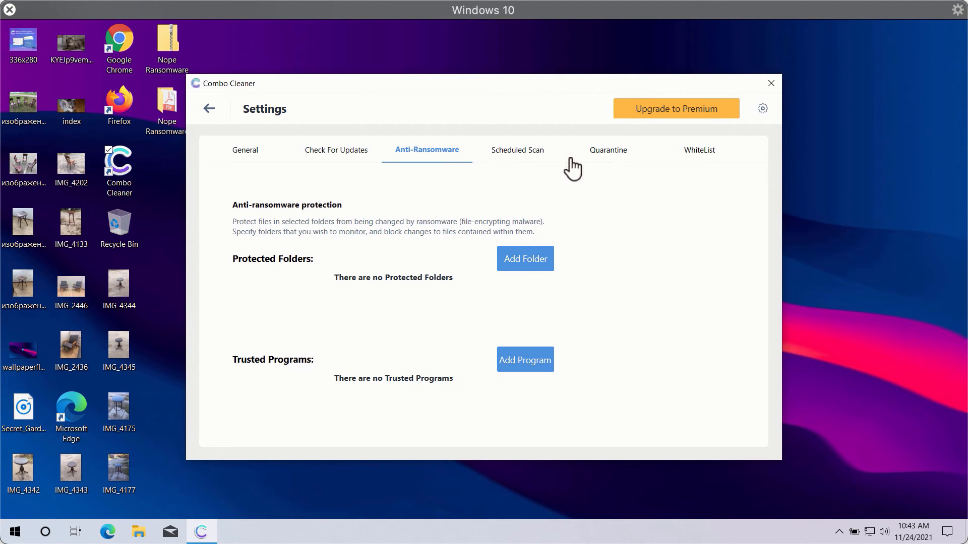
left_click(517, 149)
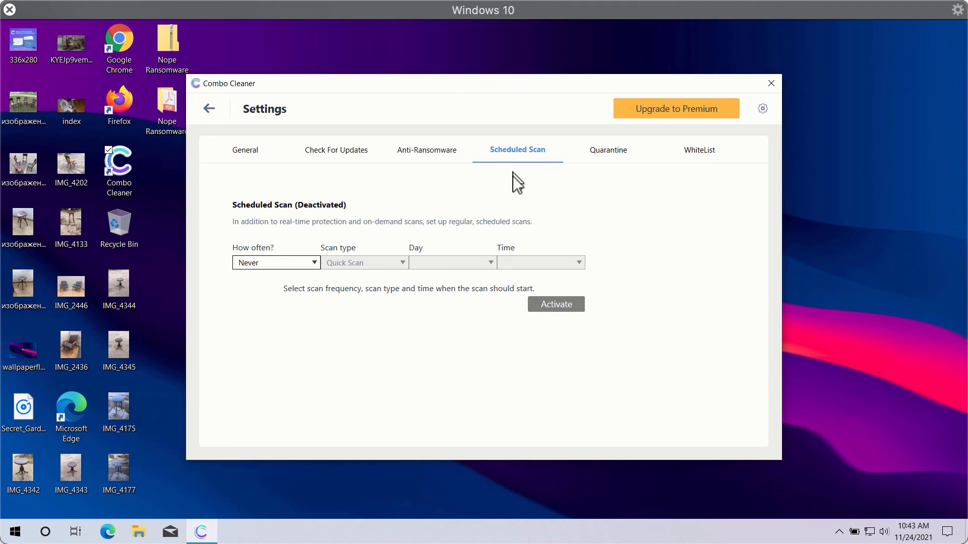
mouse_move(537, 169)
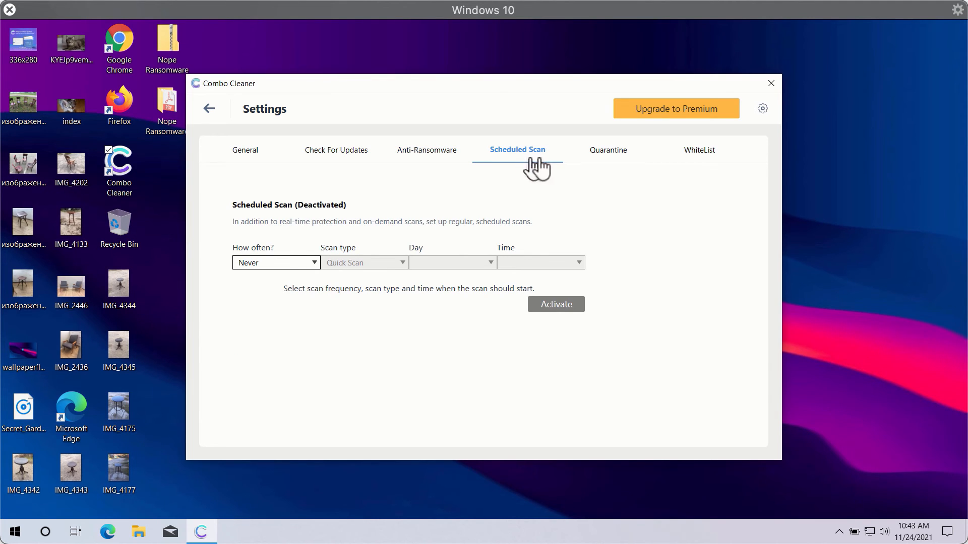
mouse_move(364, 169)
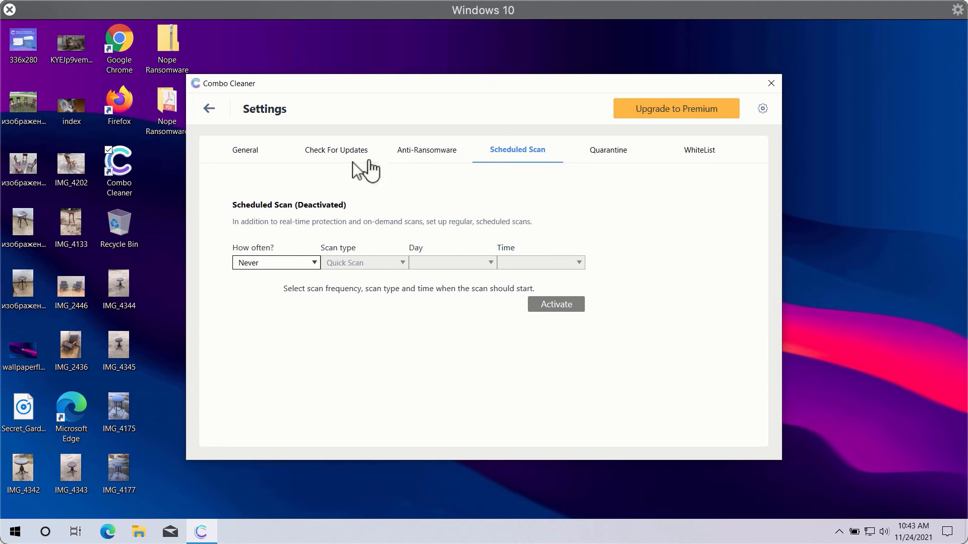
mouse_move(271, 166)
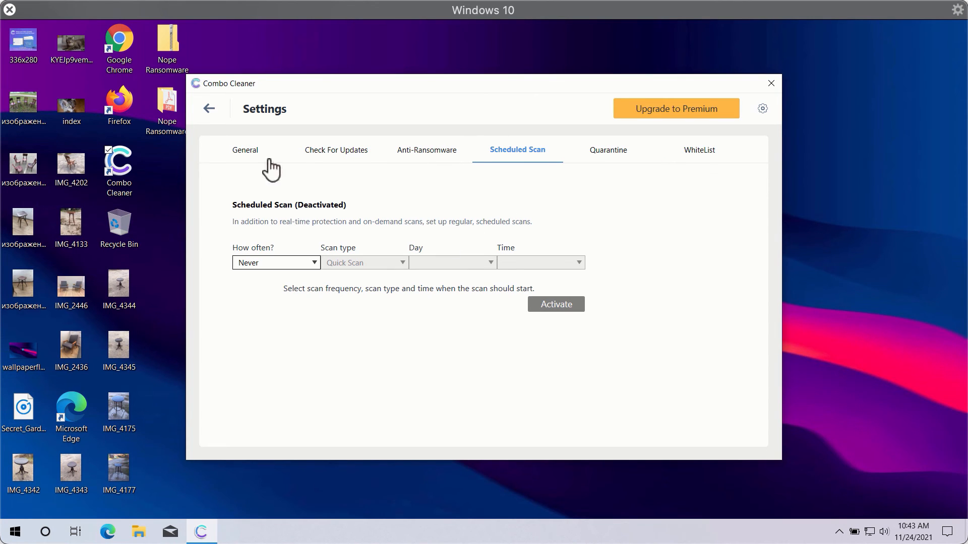
mouse_move(615, 162)
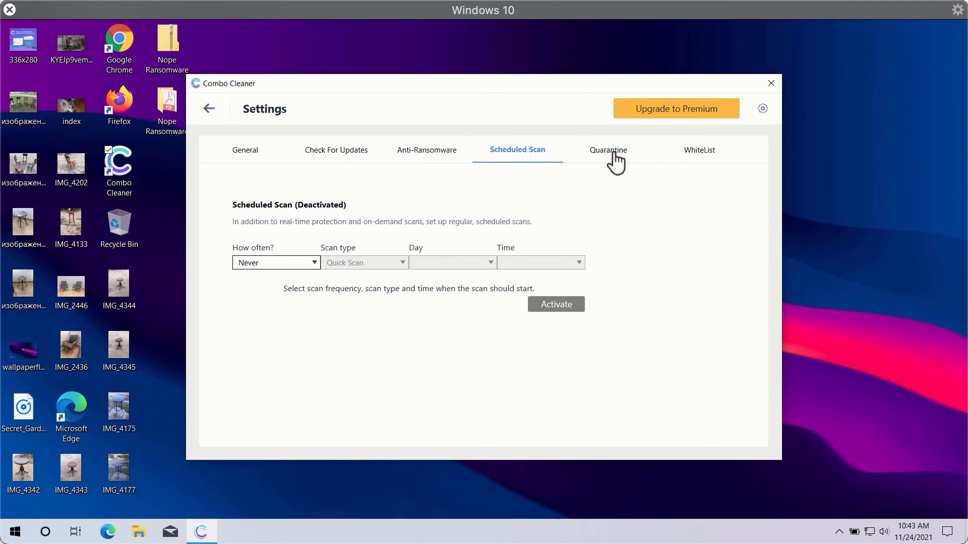
mouse_move(240, 155)
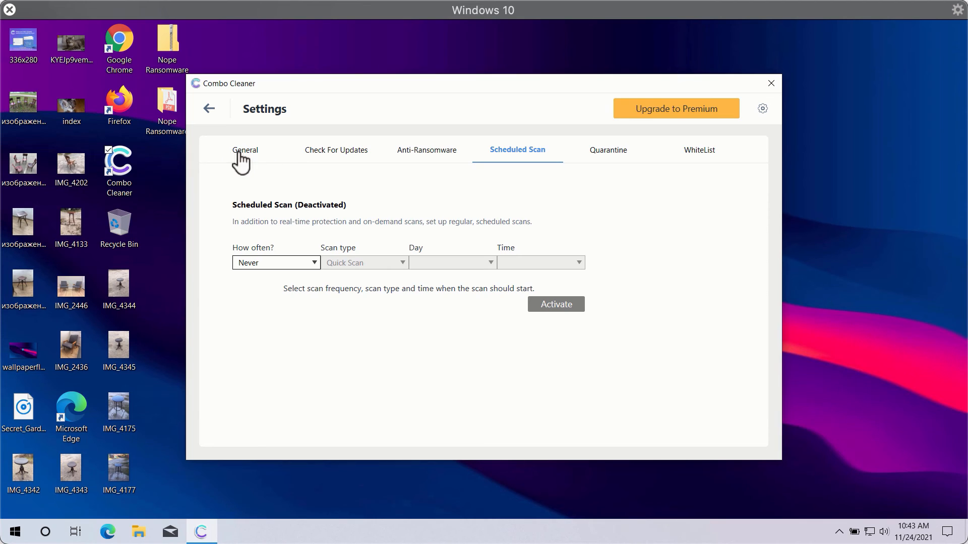
left_click(245, 149)
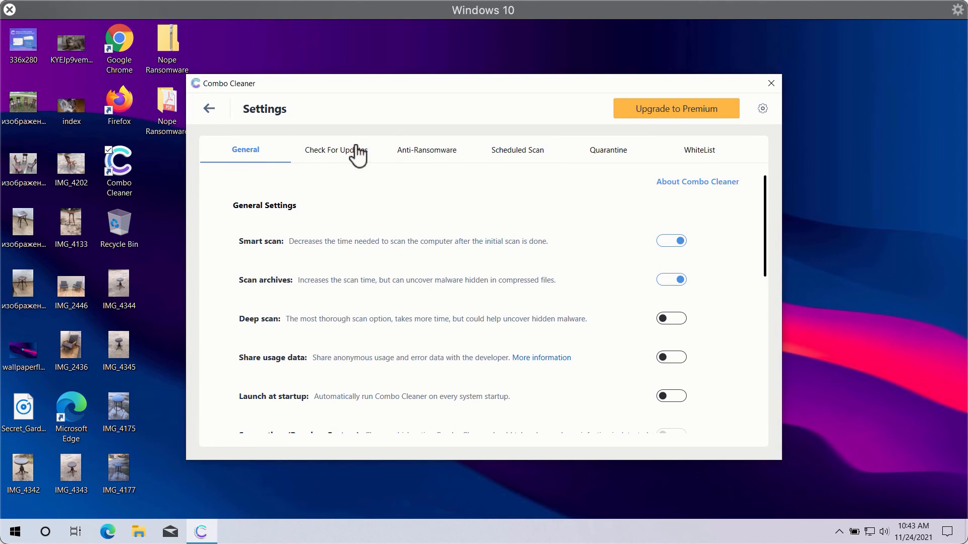
mouse_move(478, 120)
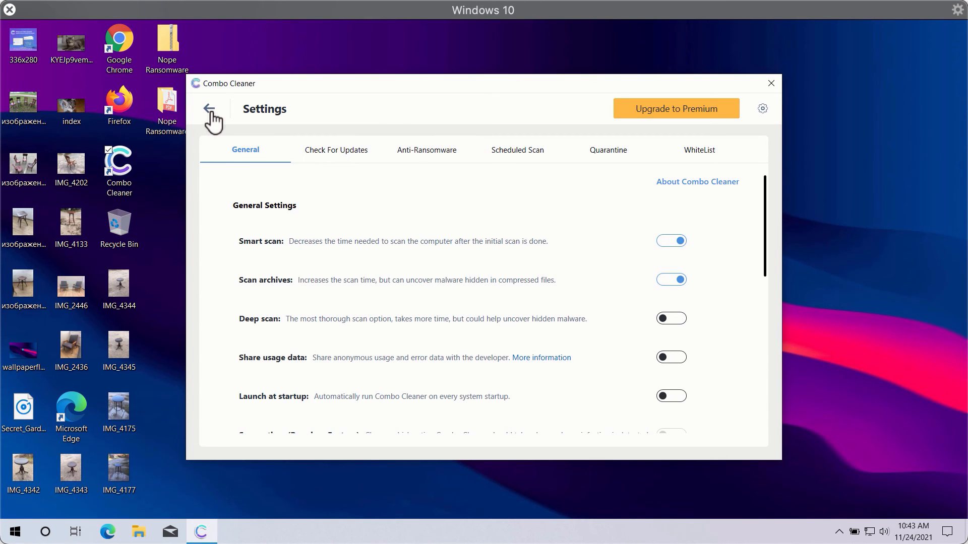
Return to the dashboard and reopen the quick scan's progress, now listing detected threats
left_click(211, 109)
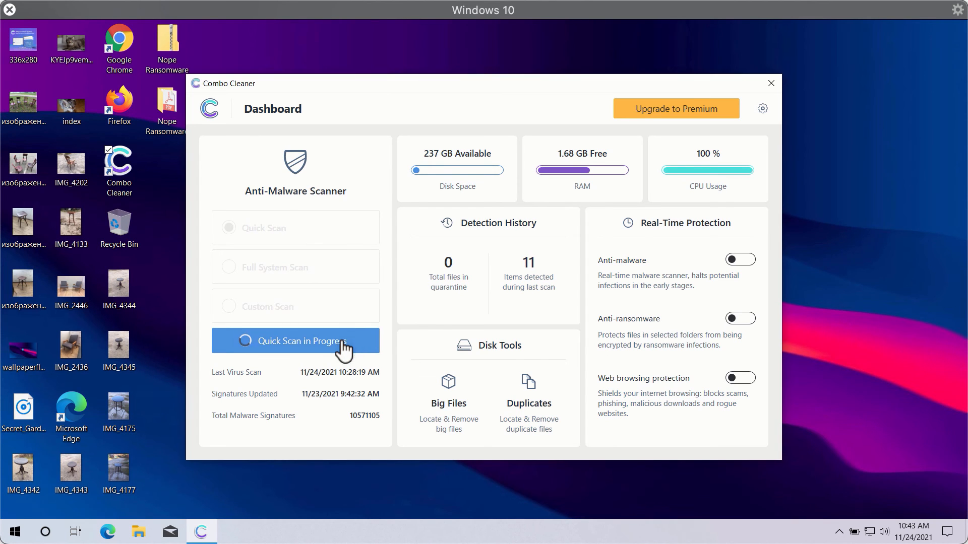
left_click(295, 341)
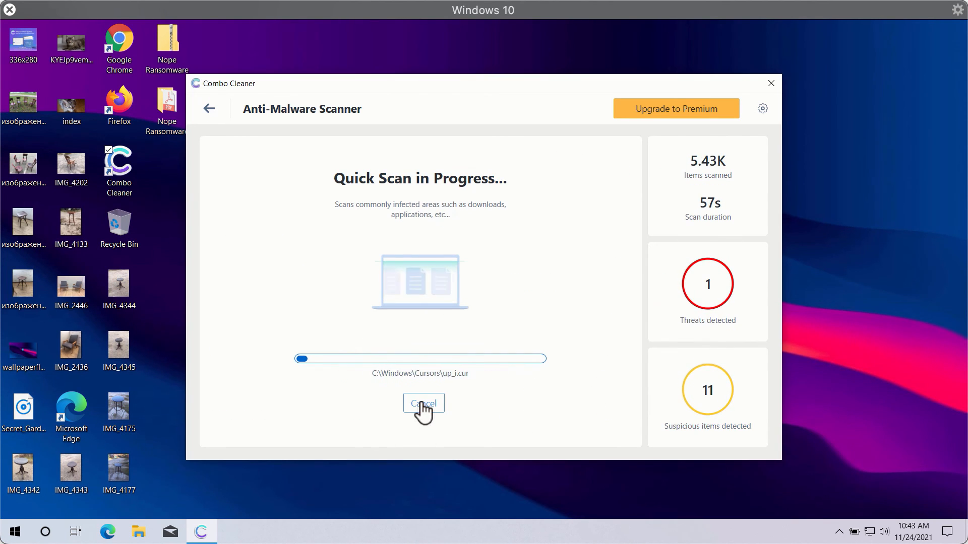
left_click(423, 404)
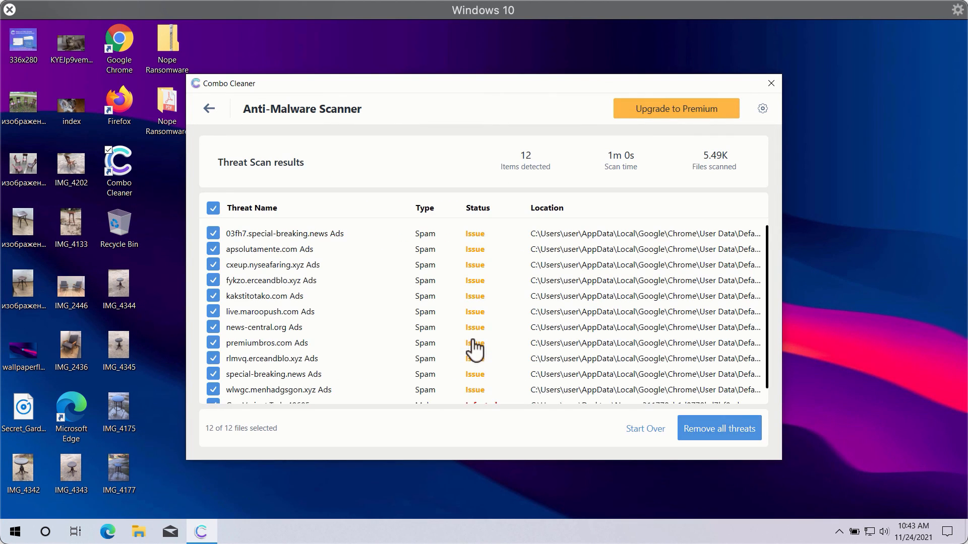
mouse_move(434, 304)
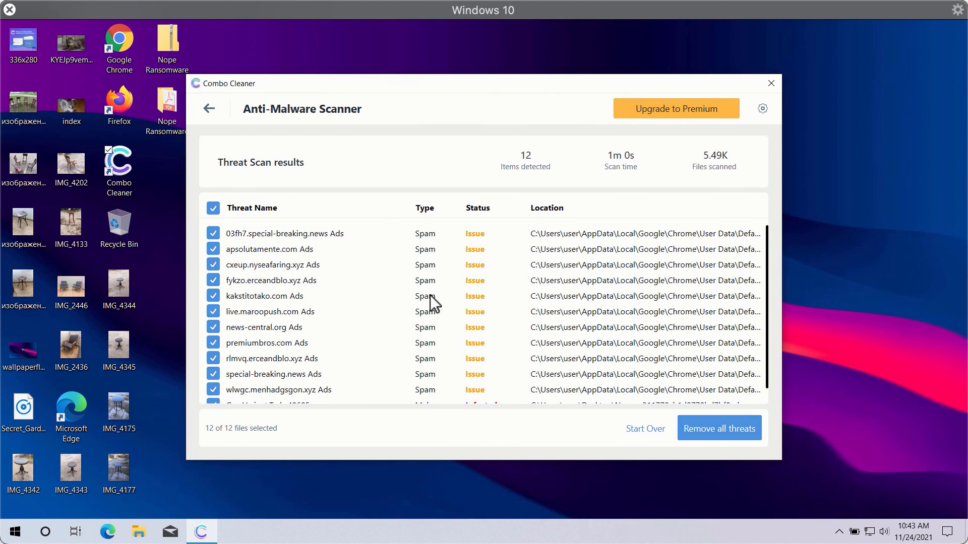
Scroll the 12 detected threats down to the final infected desktop executable
scroll("down", 3)
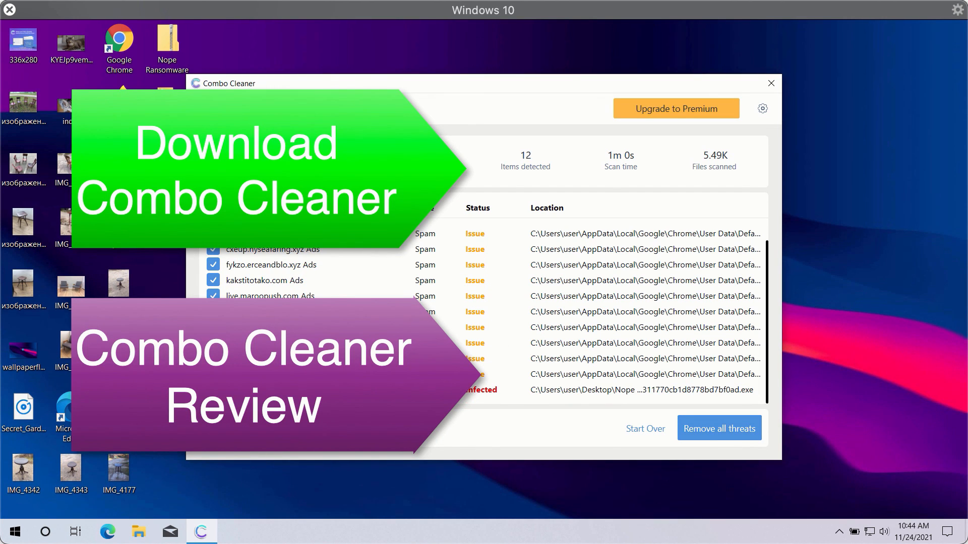
mouse_move(589, 99)
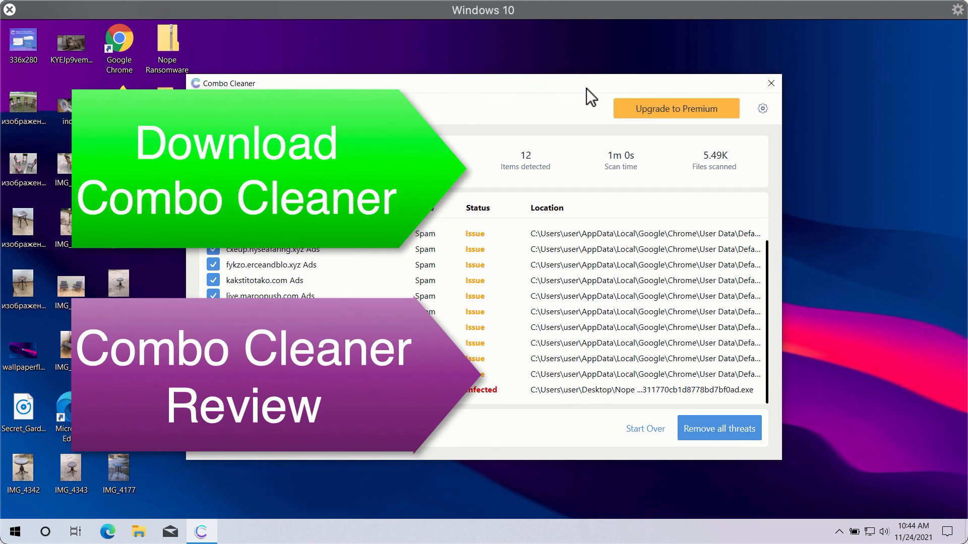